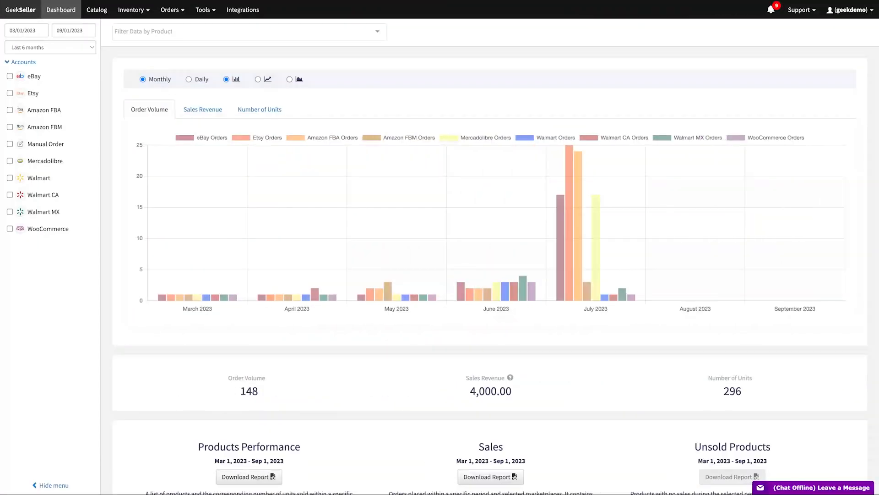
mouse_move(575, 170)
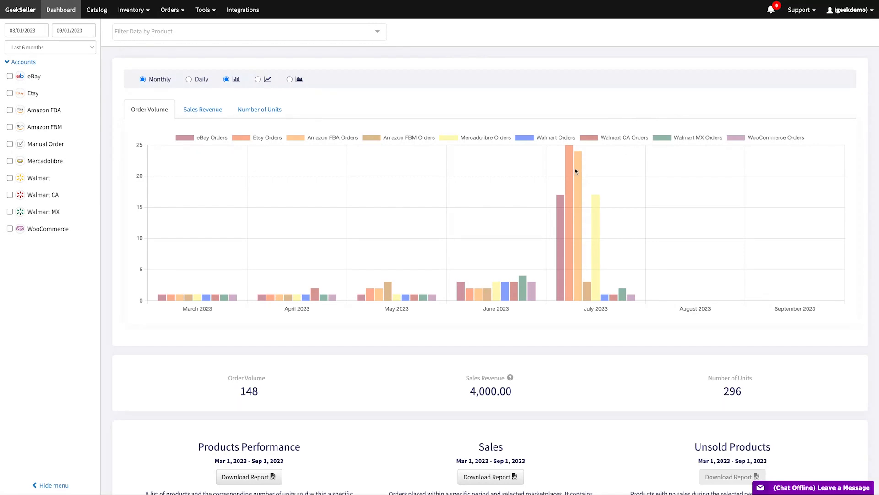
Step: Scroll through the dashboard sales charts and tables, then show the Walmart product catalog
scroll(down, 3)
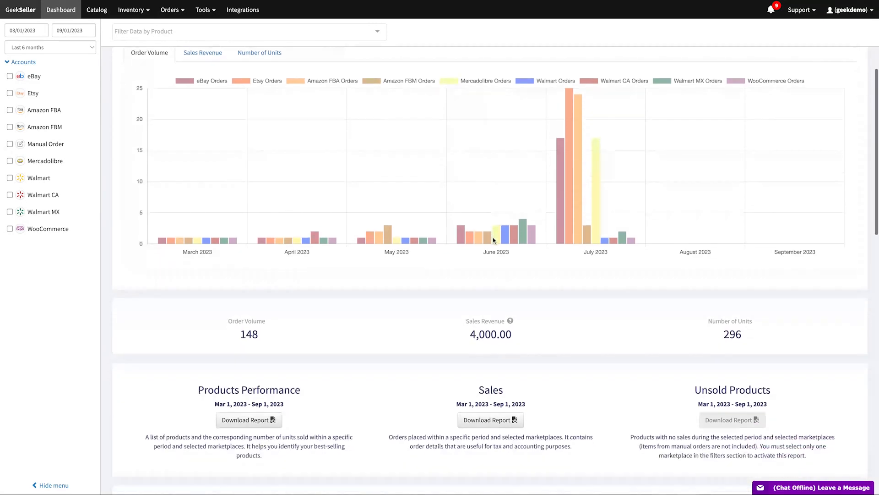
scroll(down, 3)
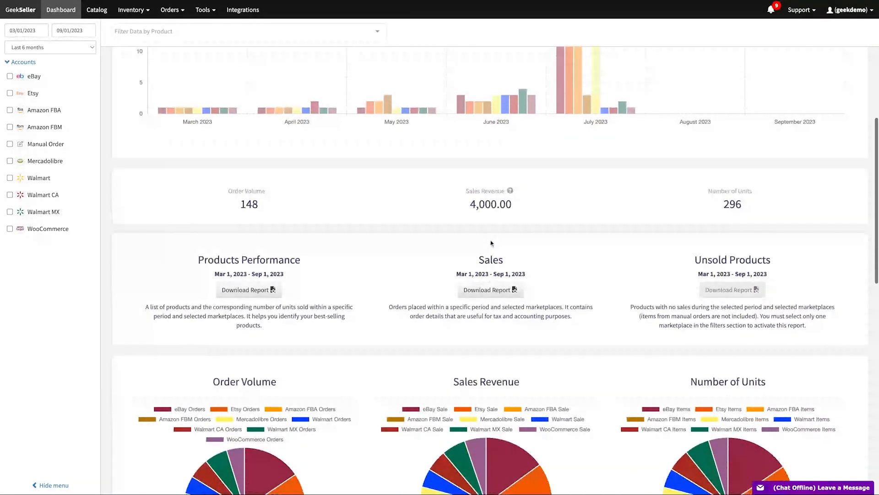
scroll(down, 3)
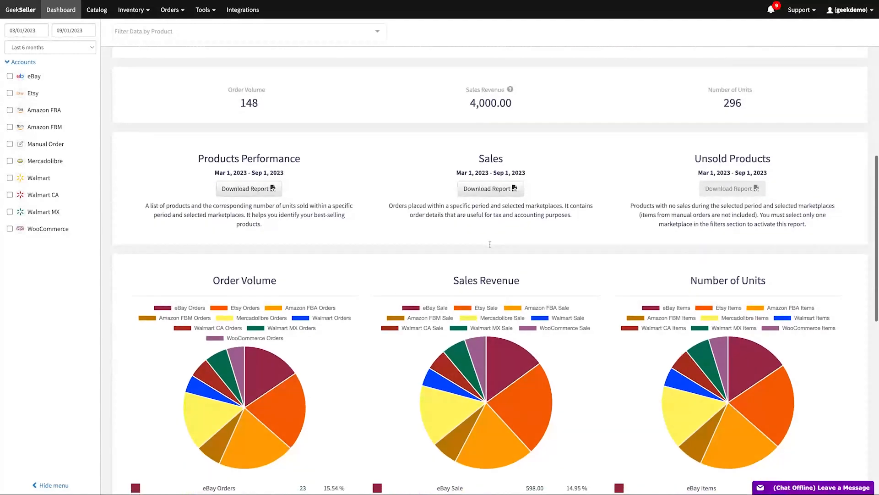
mouse_move(370, 175)
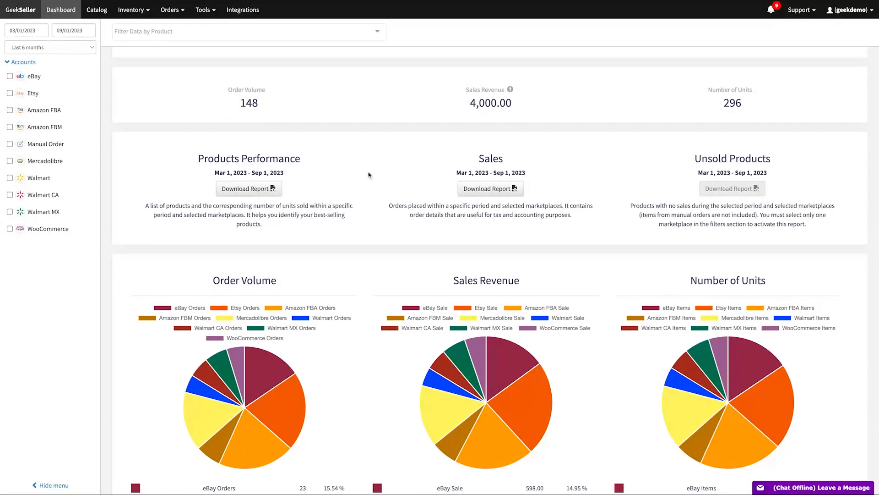
scroll(down, 3)
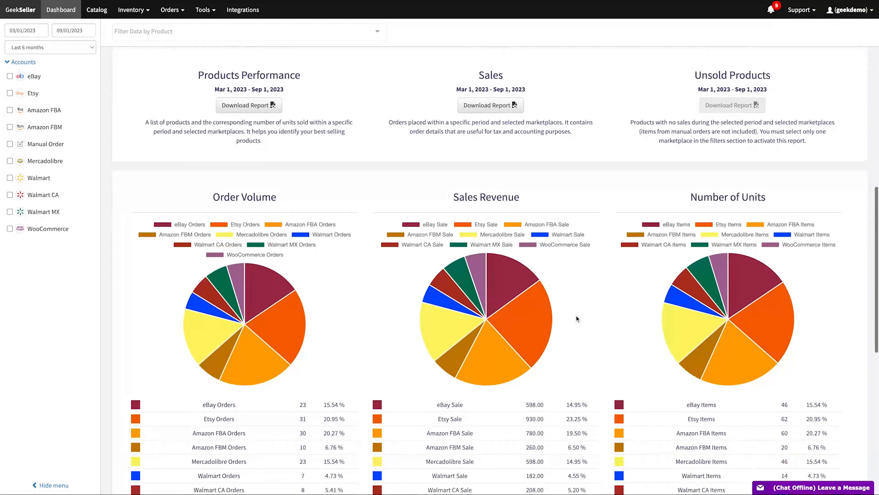
scroll(down, 3)
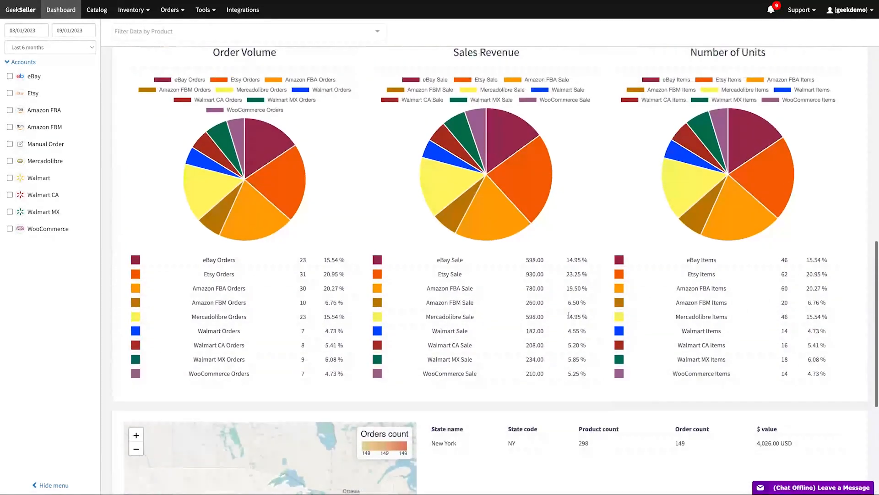
scroll(down, 3)
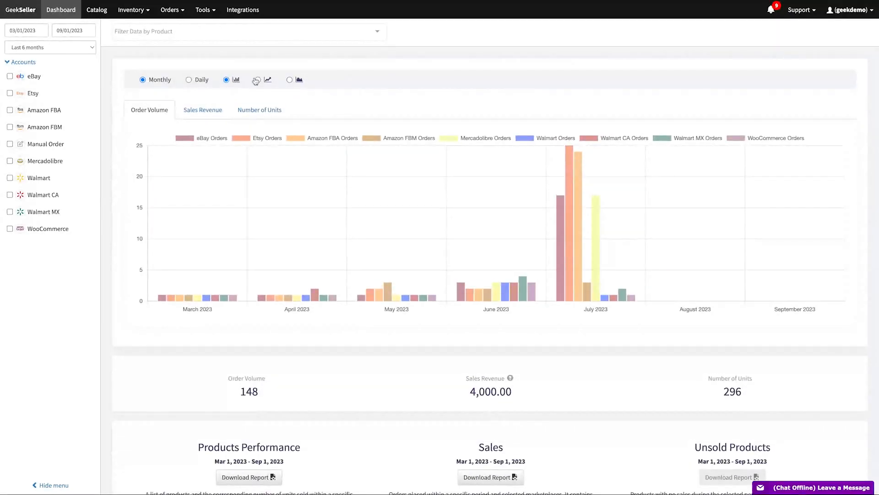
click(202, 109)
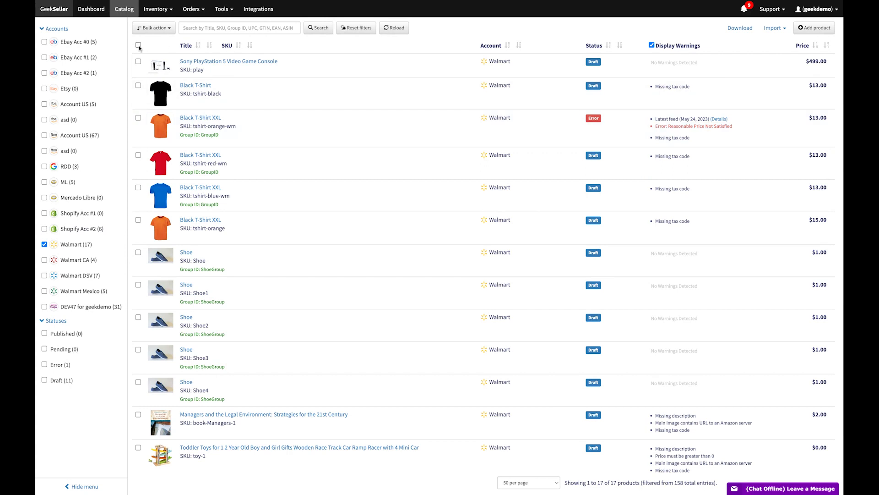
Step: Toggle select-all without copying products, open the Black T-Shirt listing, then view Inventory
click(137, 46)
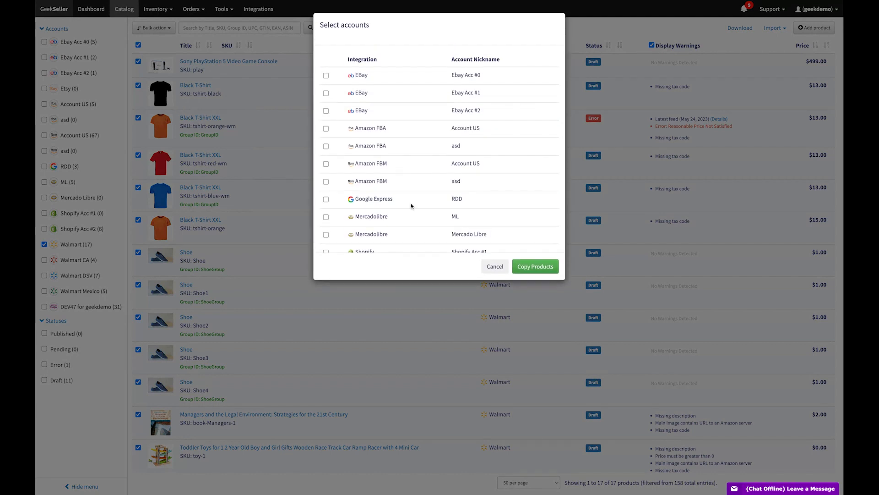
click(495, 266)
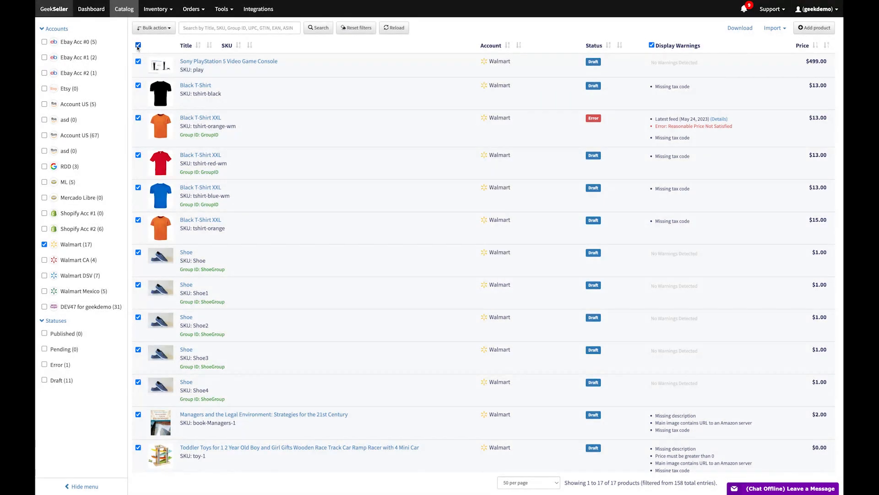
click(139, 46)
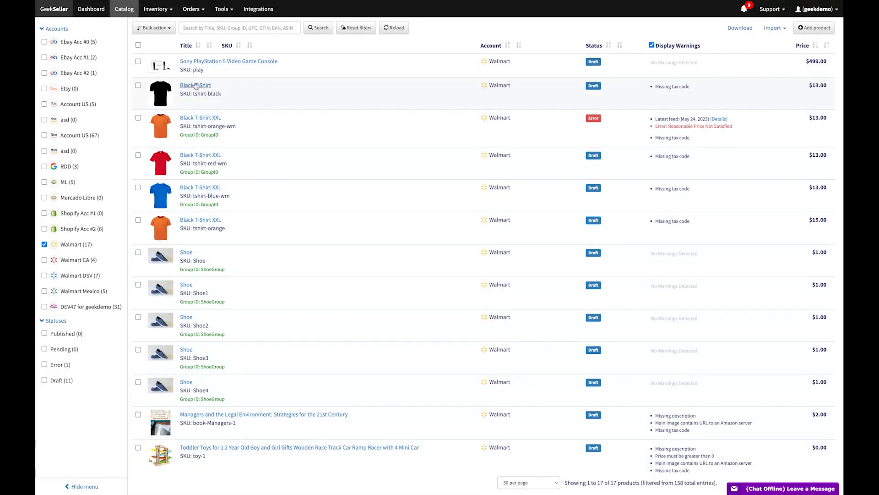
click(195, 86)
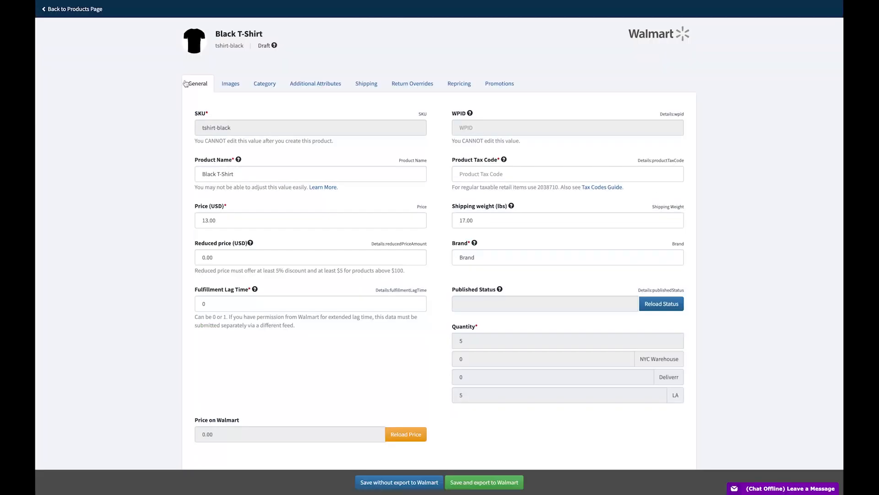
mouse_move(758, 3)
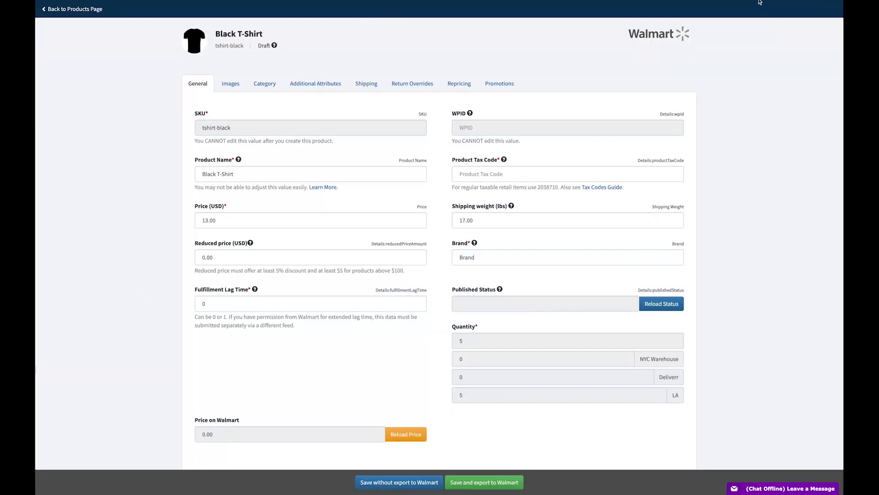
click(77, 9)
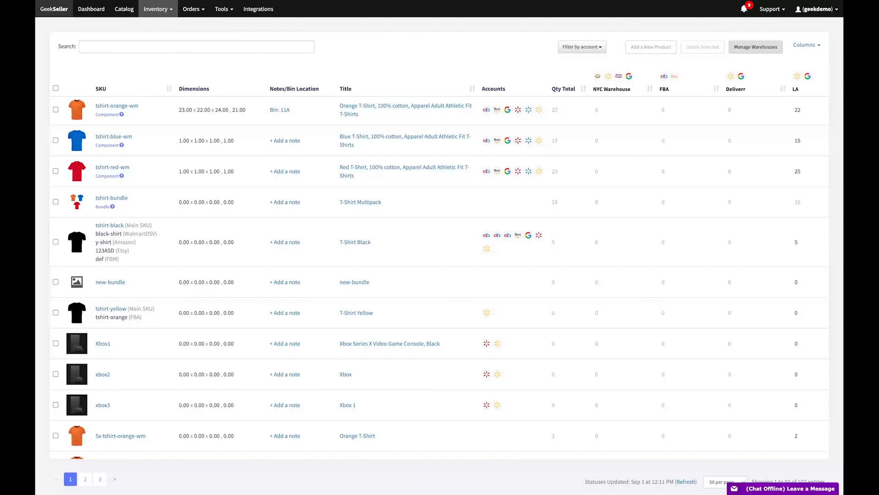
Step: Show the Dimensions, Notes/Bin Location and Title columns in the inventory list
scroll(down, 3)
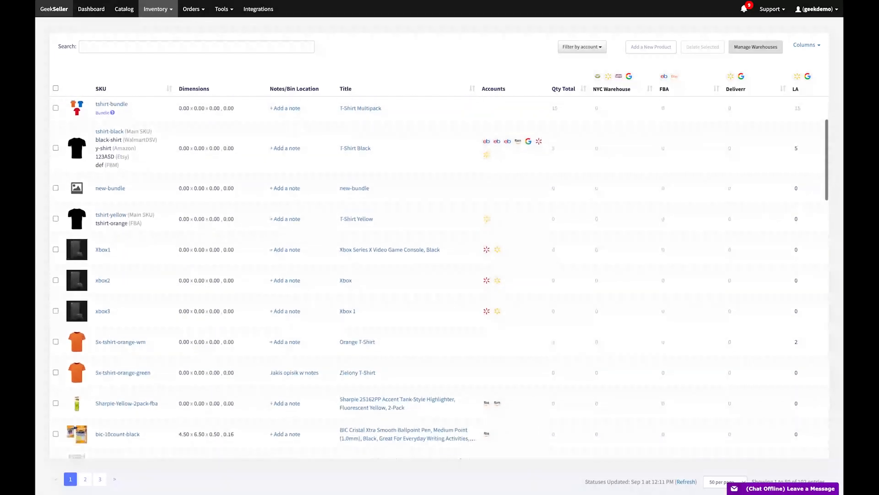
scroll(down, 3)
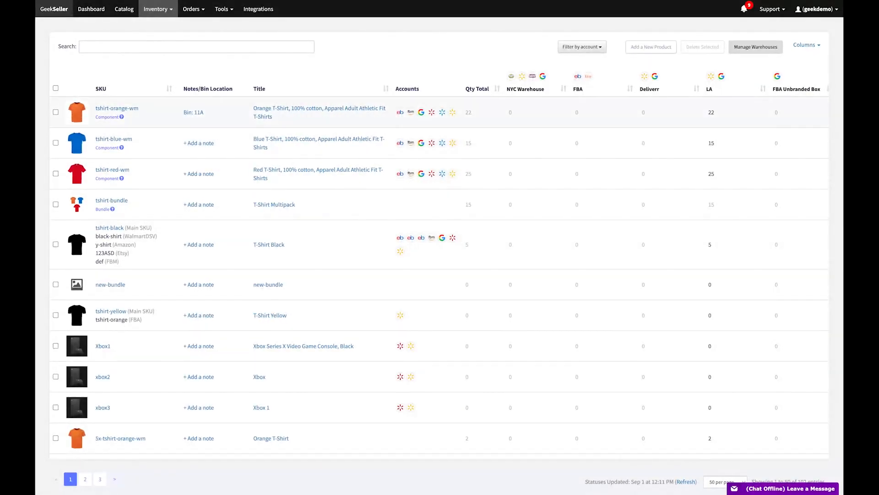
click(711, 112)
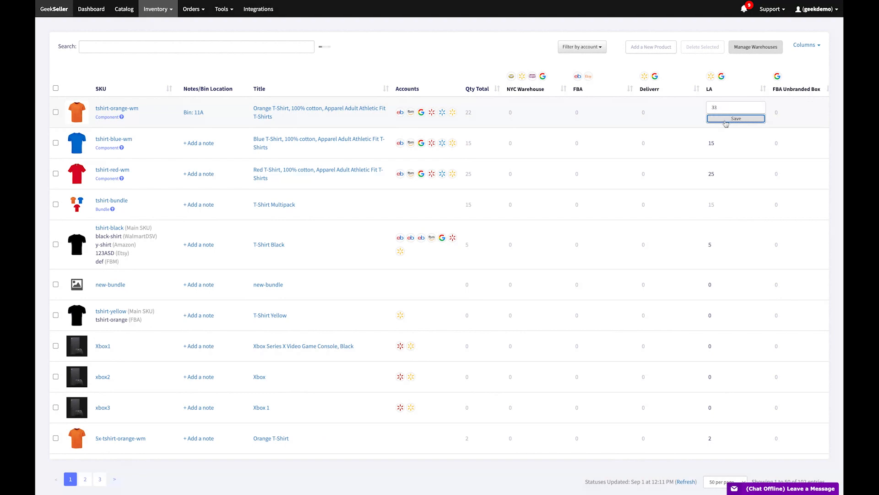
click(736, 119)
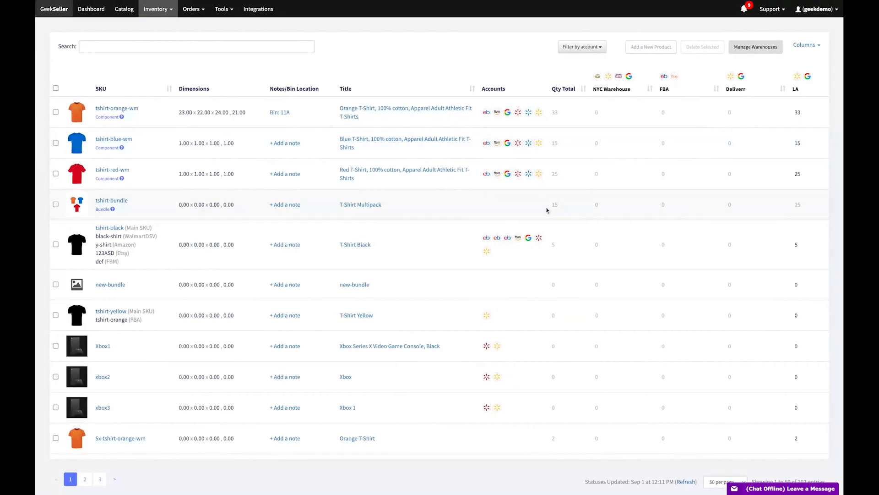
scroll(down, 3)
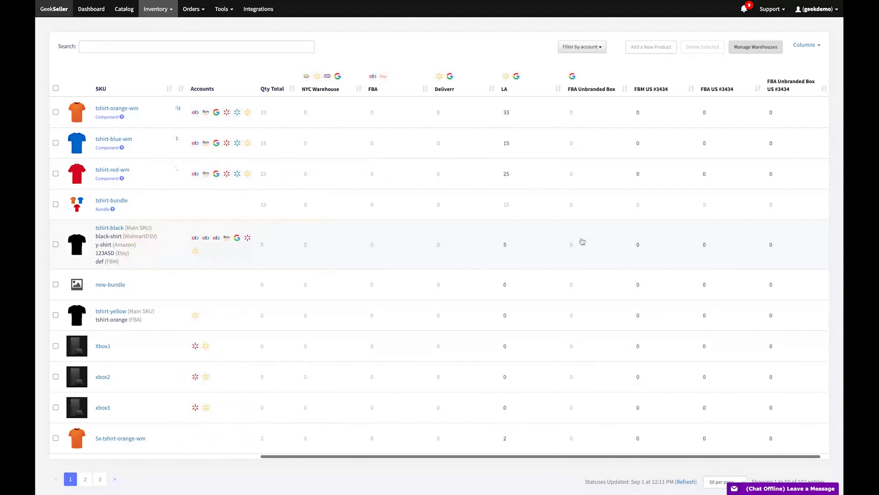
mouse_move(500, 203)
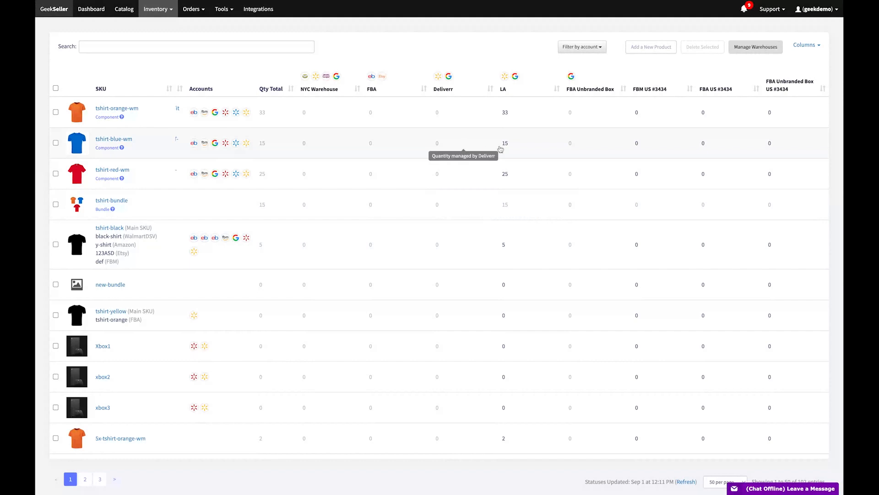
Step: Set tshirt-blue-wm's LA warehouse quantity to 22 and save it
click(505, 143)
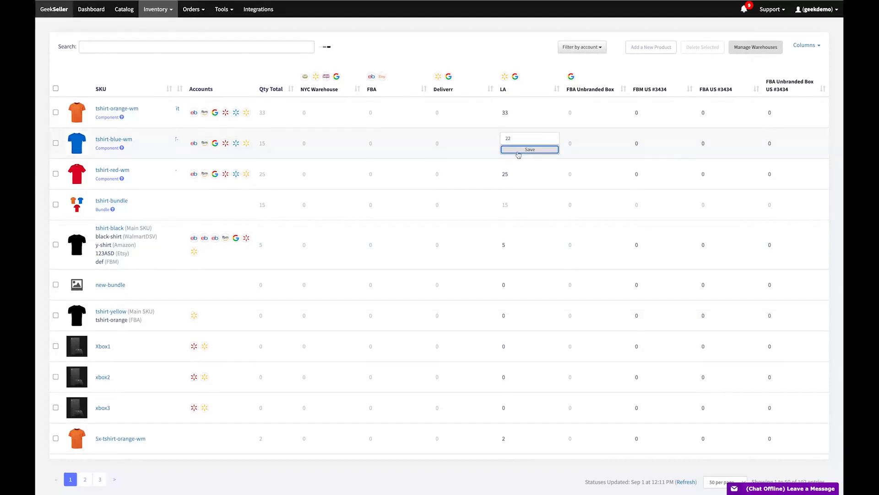
click(529, 149)
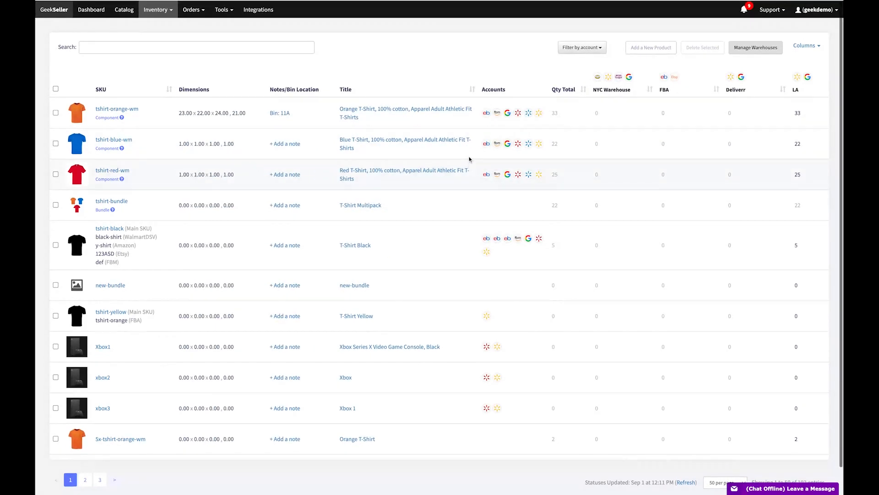
click(280, 113)
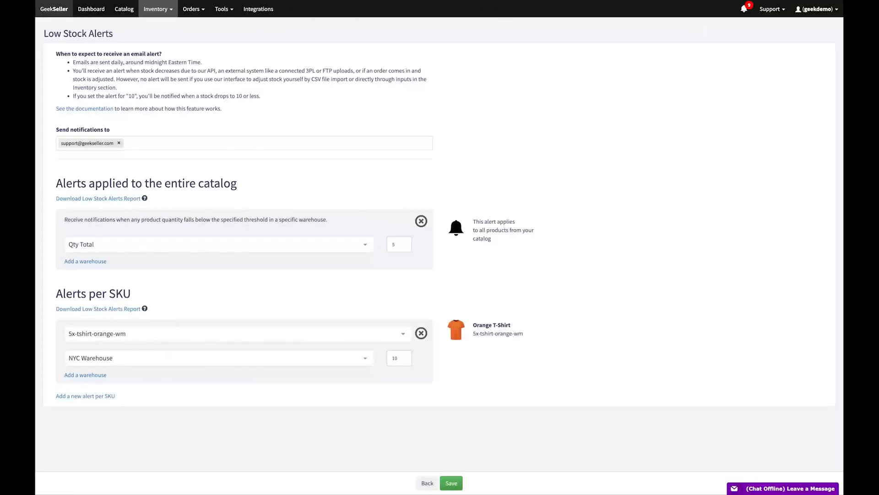
Step: Save catalog low stock alerts for NYC Warehouse at 5, FBA at 5, and Qty Total at 1
click(218, 244)
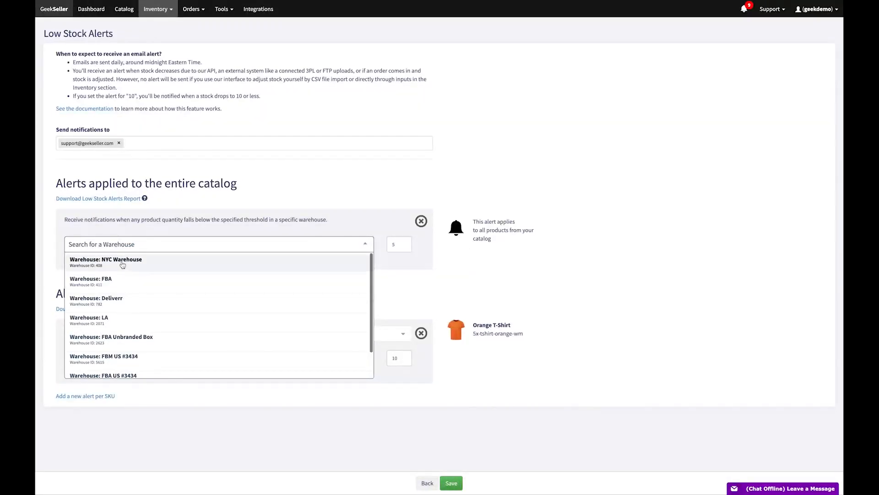
click(105, 262)
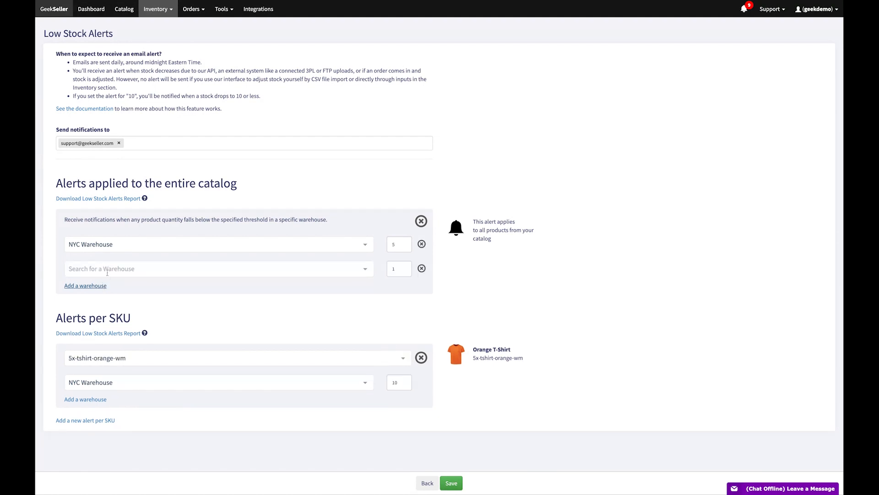
click(218, 268)
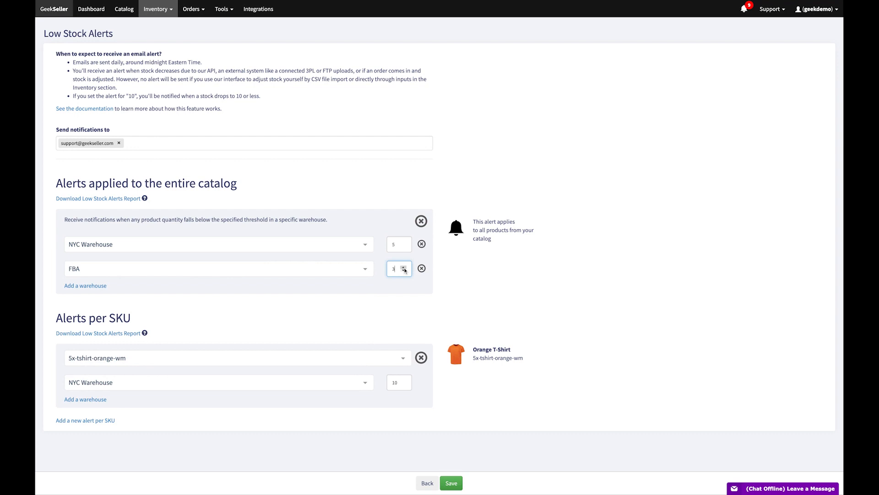
click(85, 285)
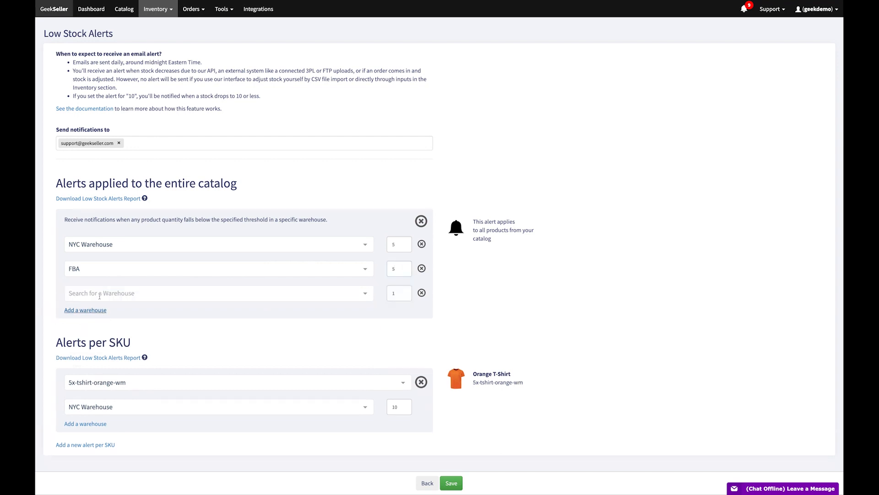
click(218, 293)
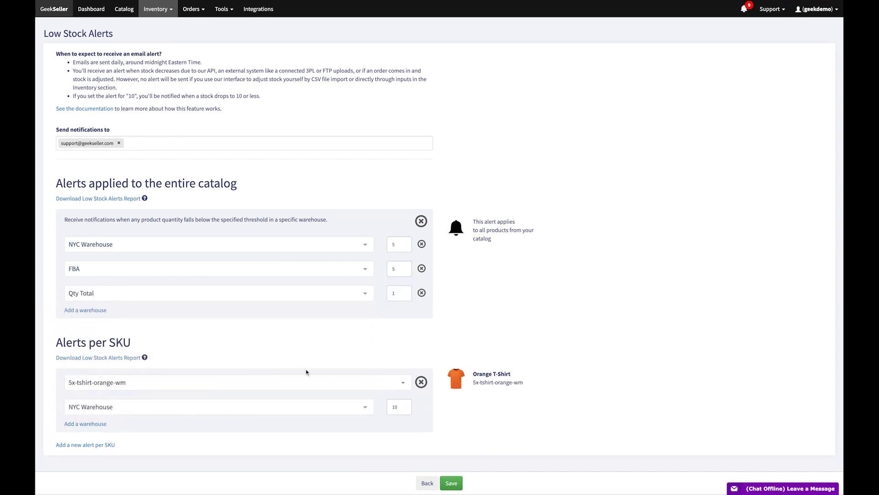
click(191, 9)
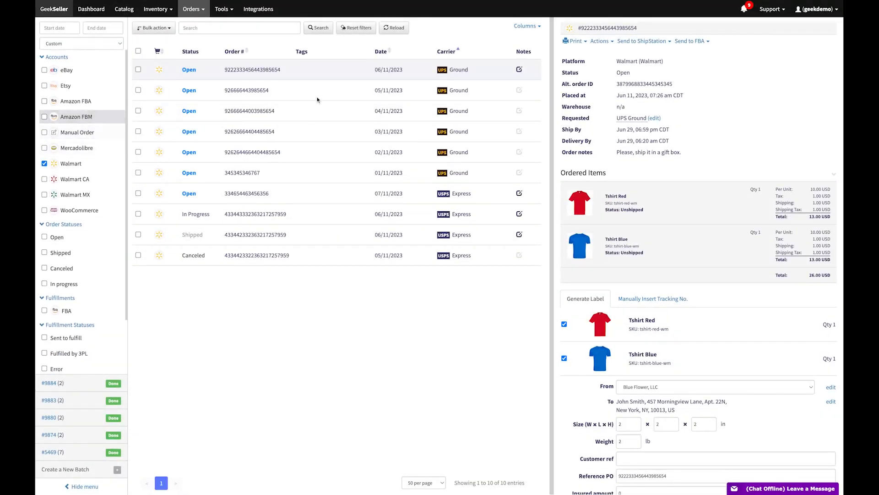
click(575, 40)
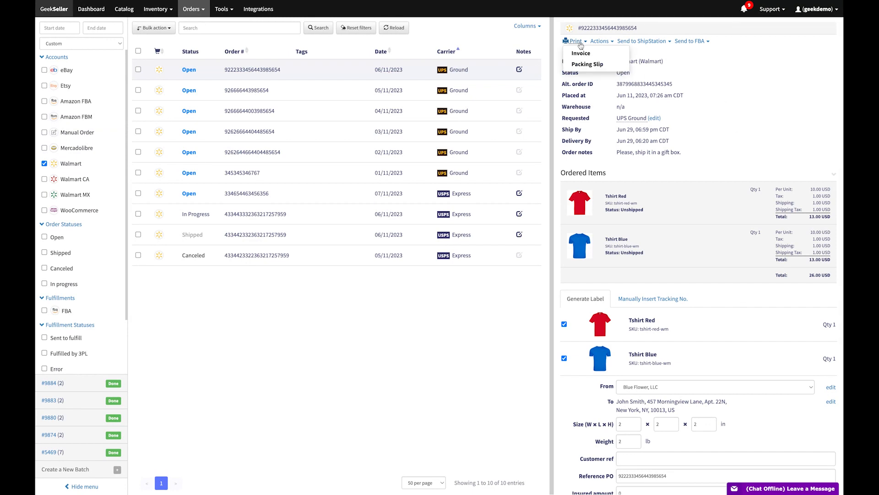
scroll(down, 3)
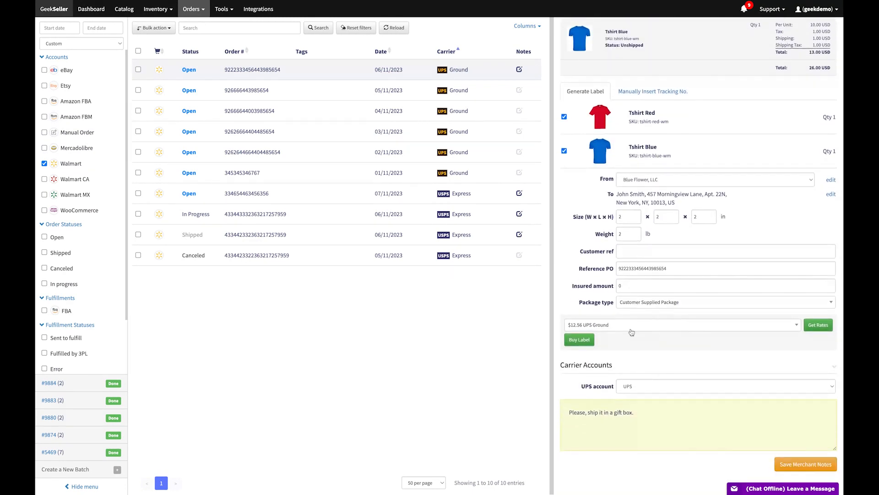
click(681, 325)
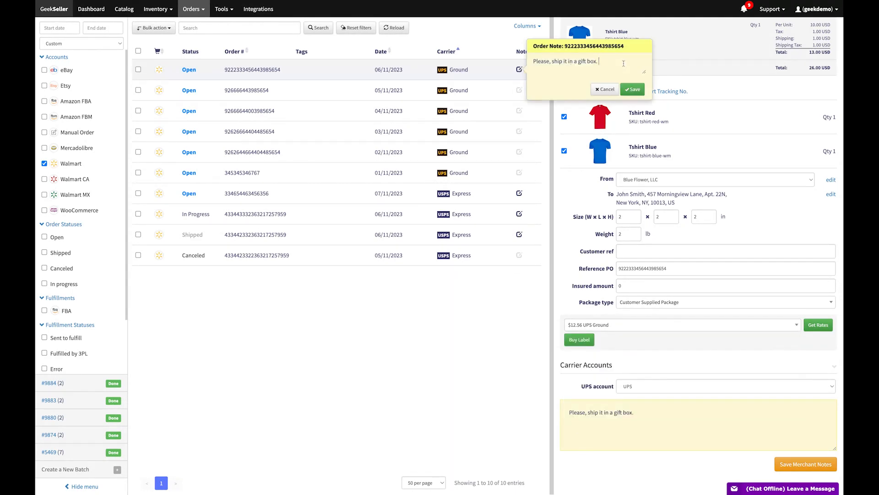
click(632, 89)
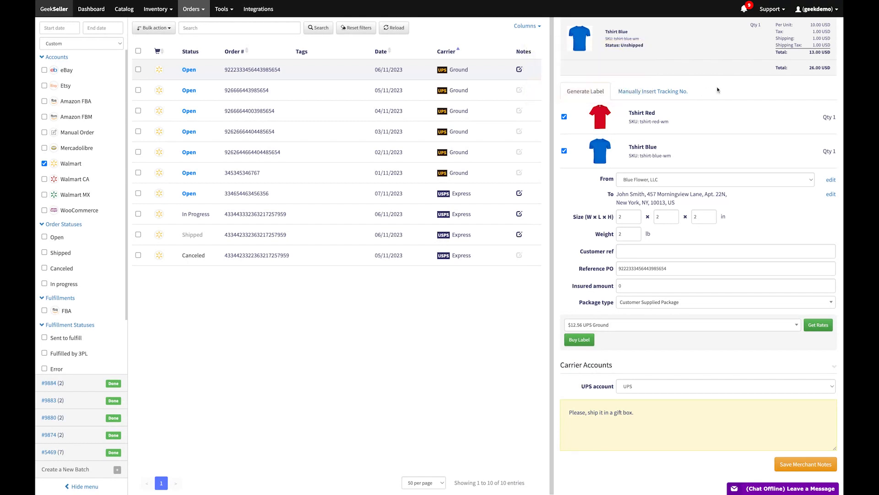
click(683, 325)
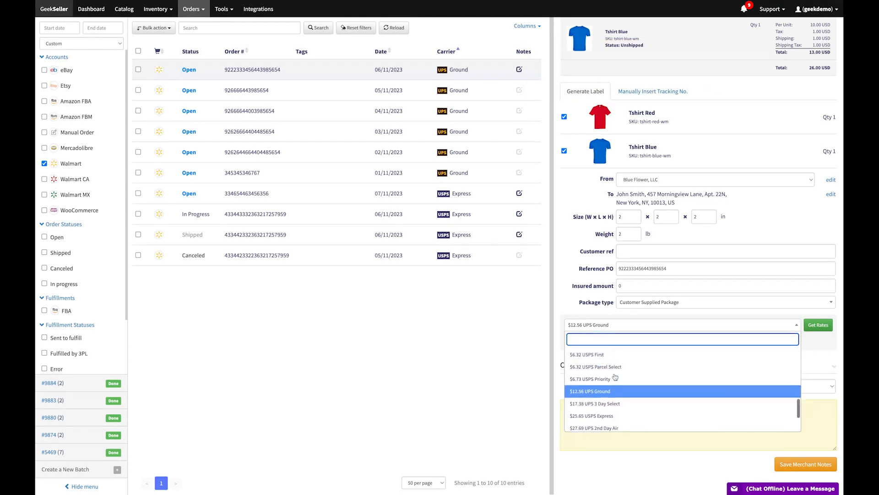
scroll(down, 3)
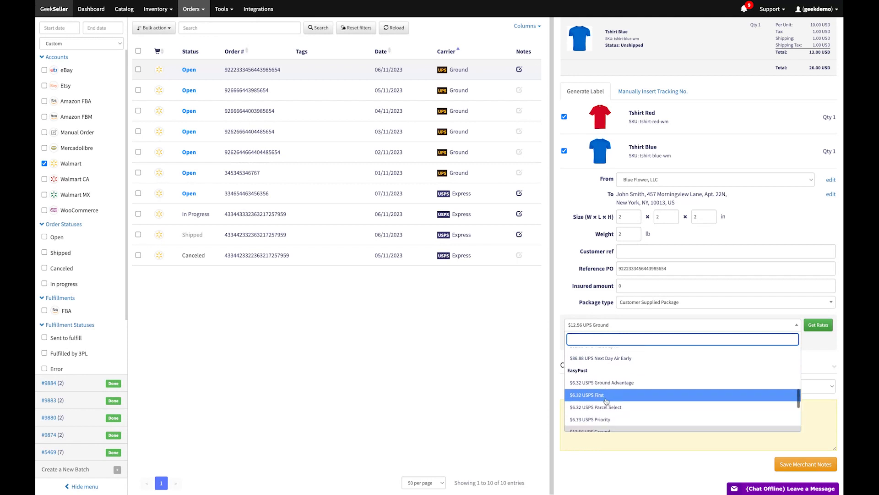
click(598, 407)
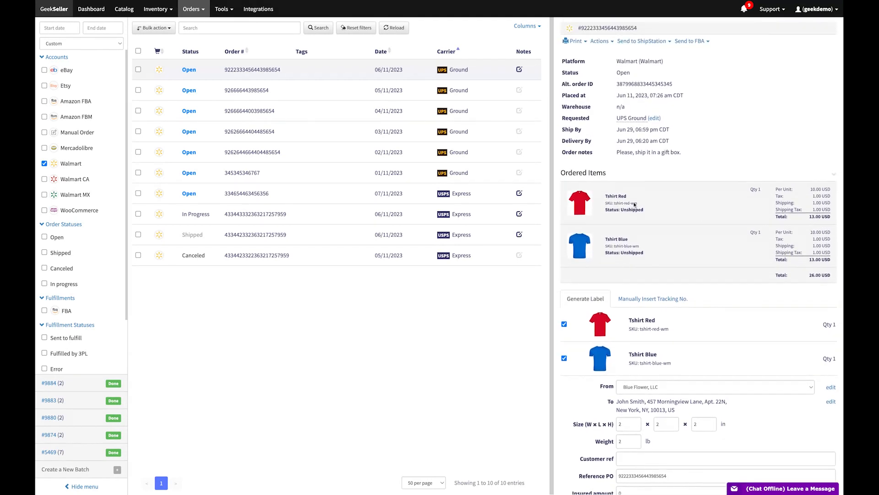
mouse_move(795, 56)
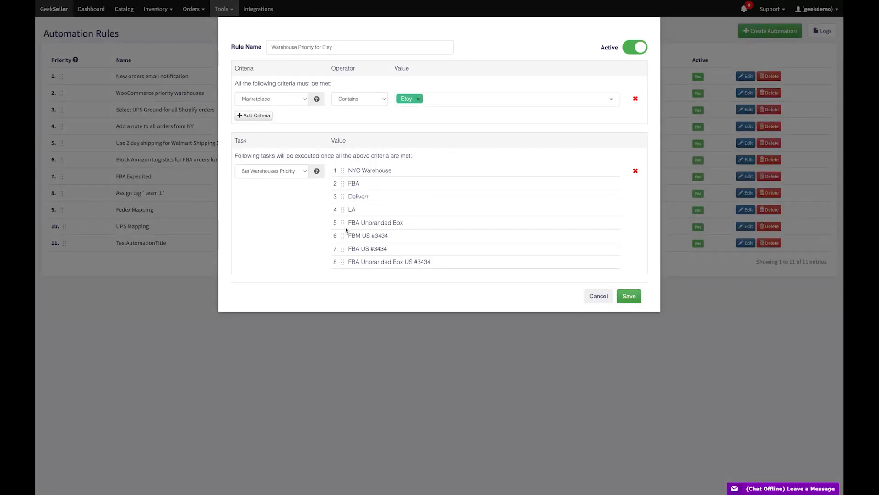
Step: Drag a warehouse higher in the Etsy warehouse priority order
drag(375, 222, 374, 170)
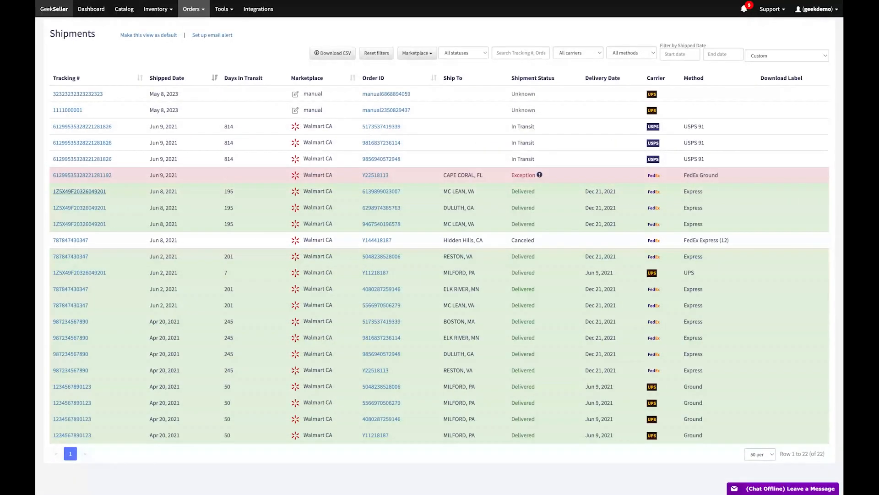
Step: View the FedEx exception shipment's tracking history from the Shipments list, then close it
click(79, 191)
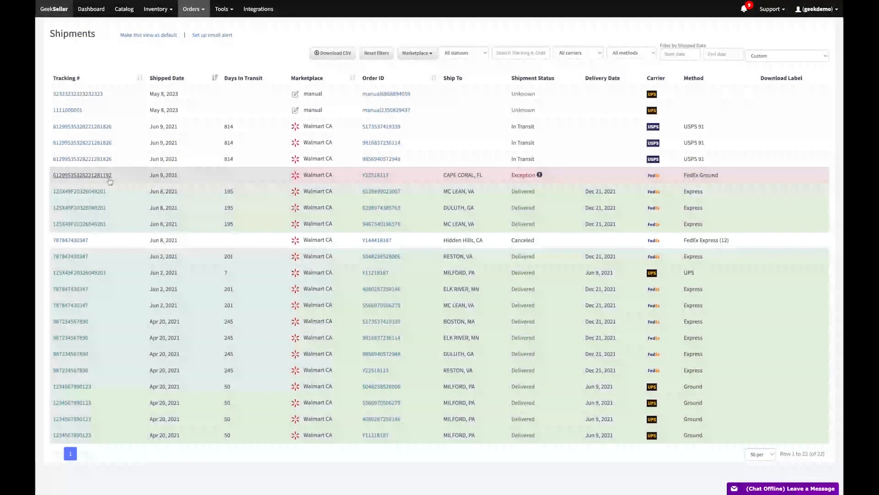
click(523, 175)
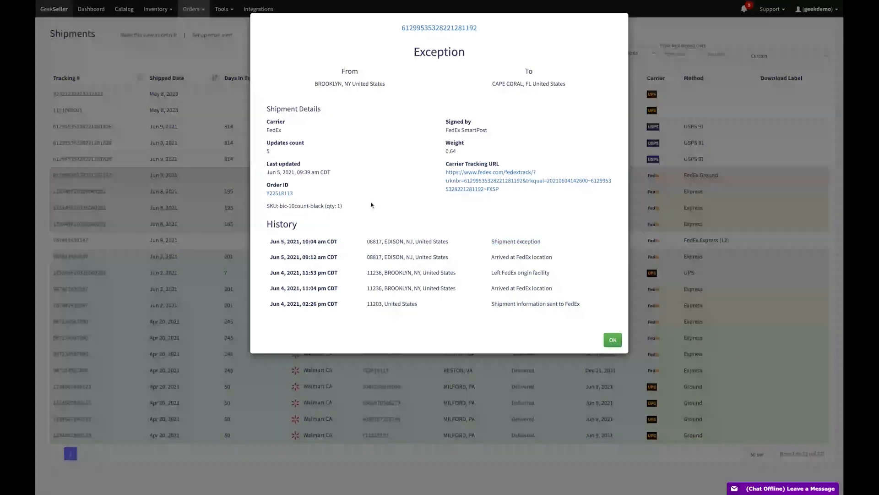
click(613, 340)
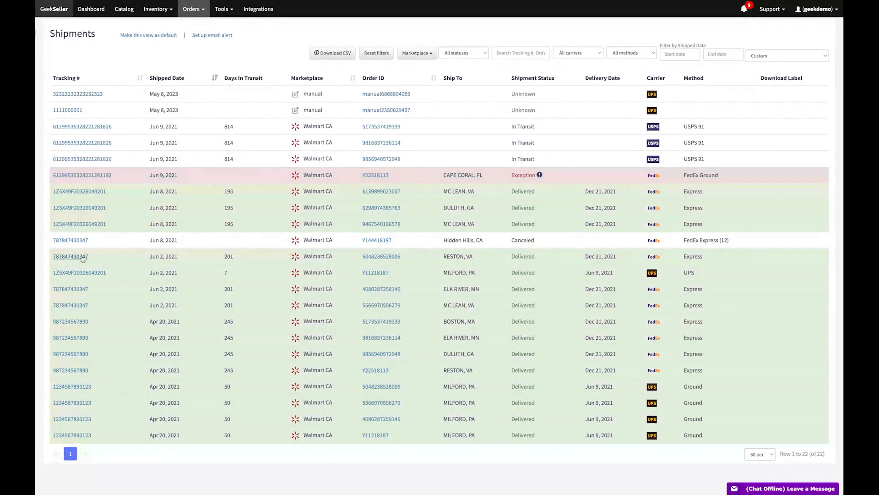